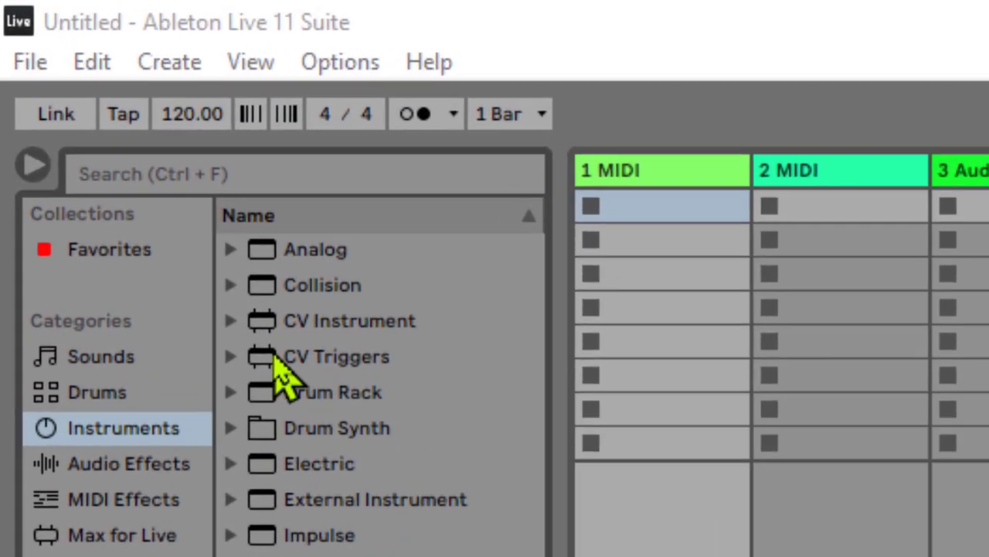
Load the CV Triggers instrument from the Browser onto the 1 MIDI track
left_click(337, 356)
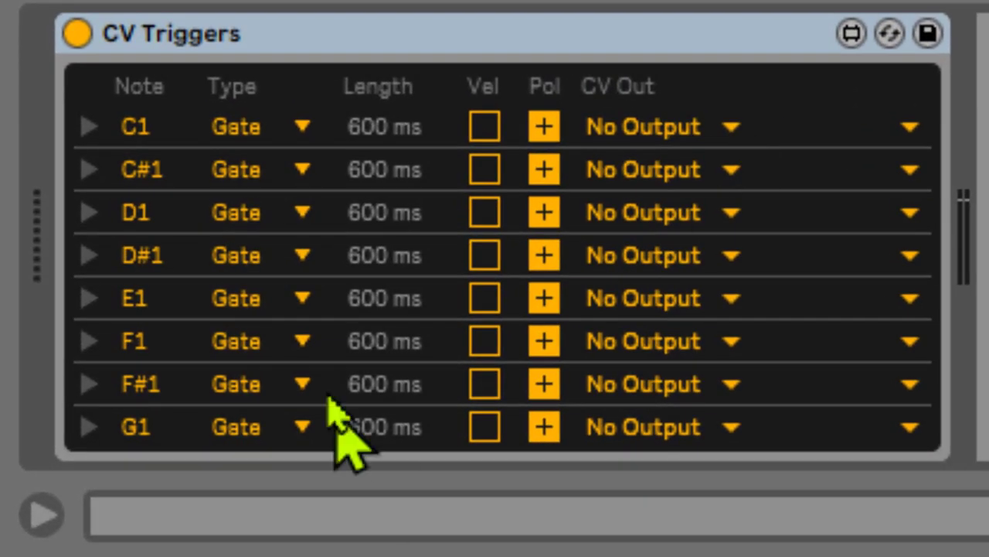
mouse_move(139, 147)
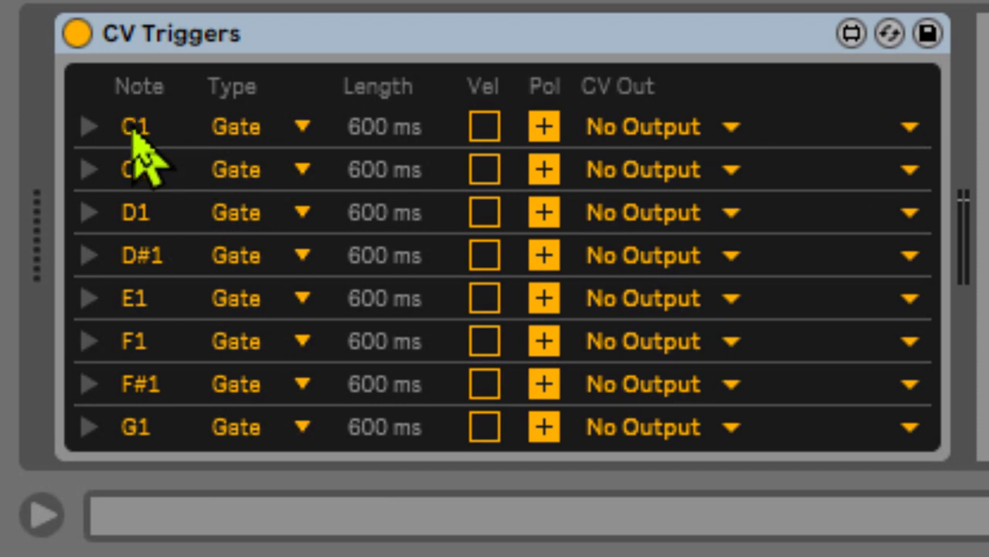
mouse_move(278, 147)
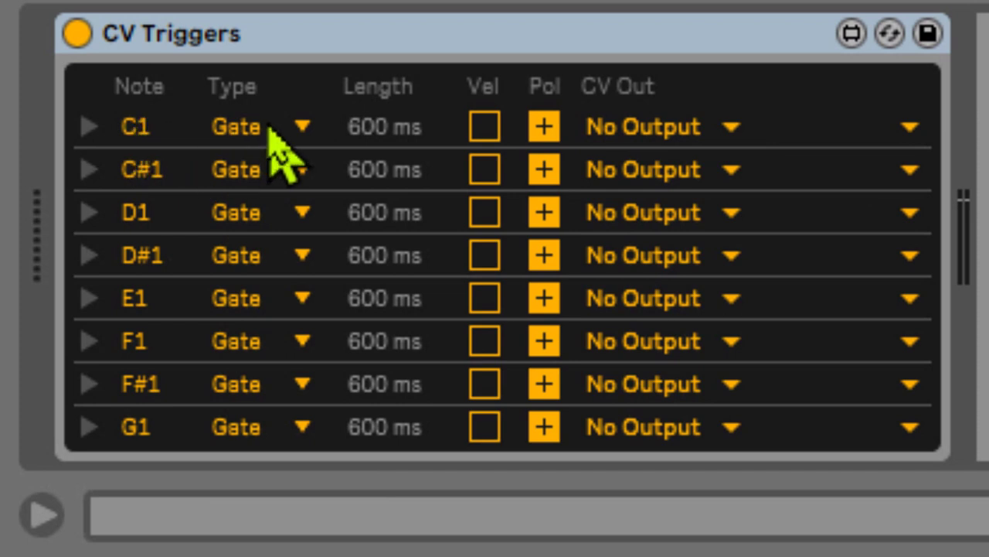
mouse_move(595, 154)
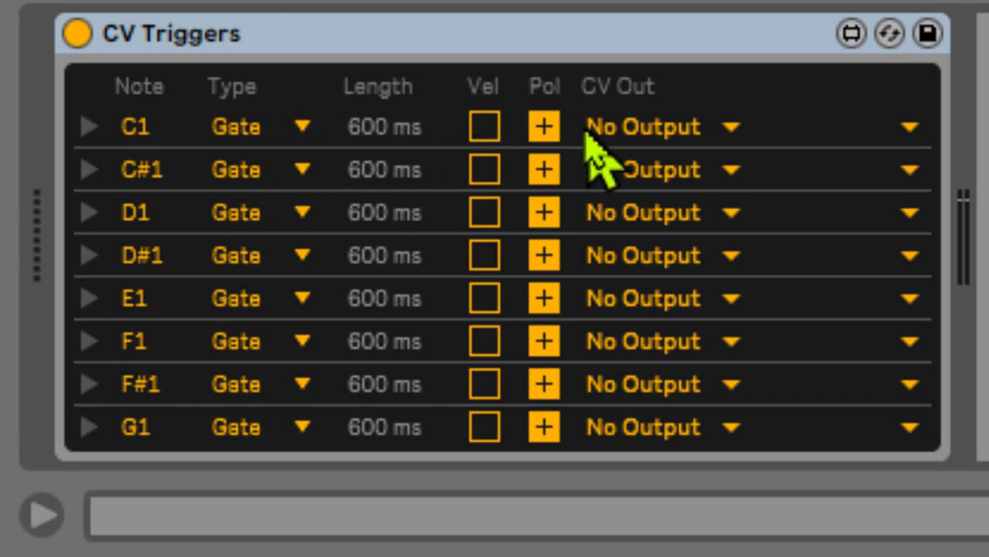
mouse_move(205, 204)
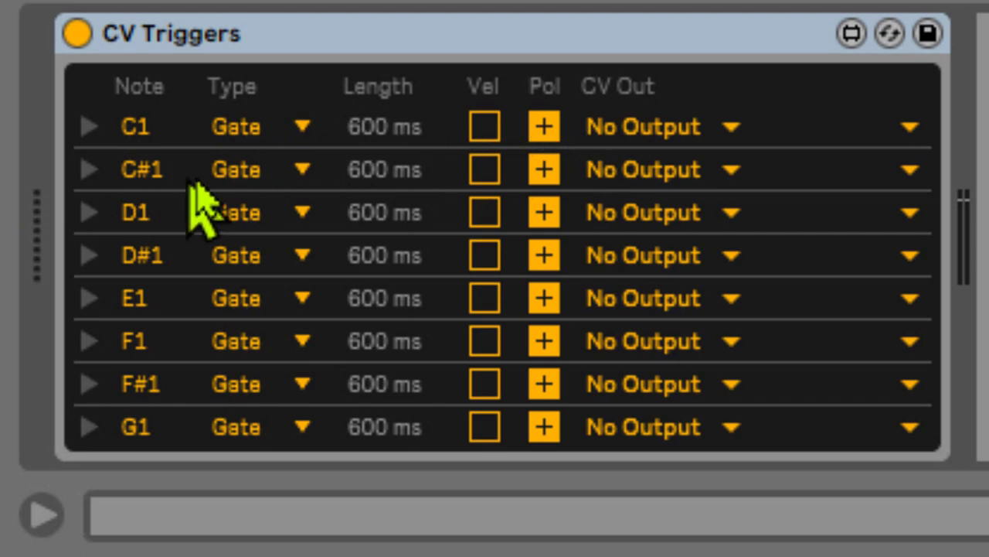
mouse_move(66, 154)
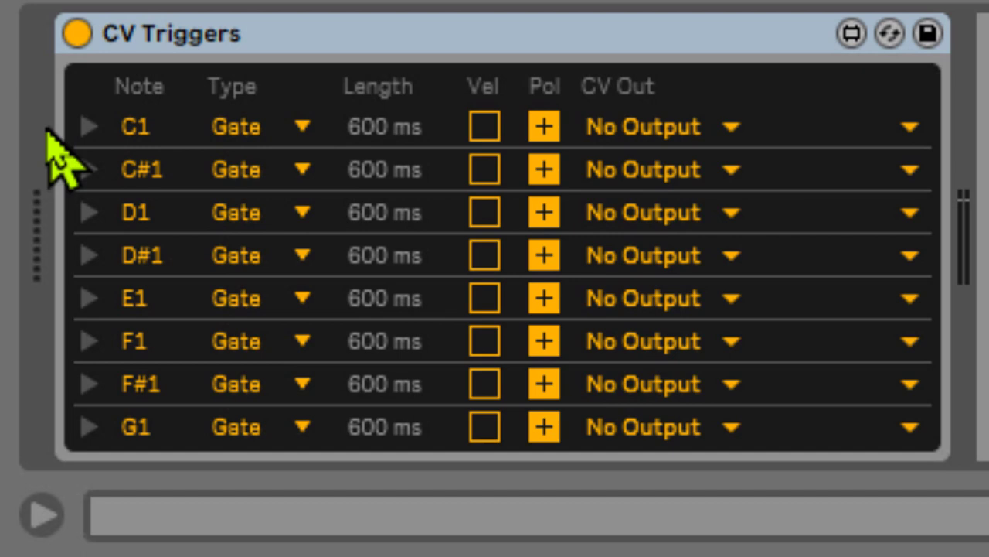
mouse_move(197, 167)
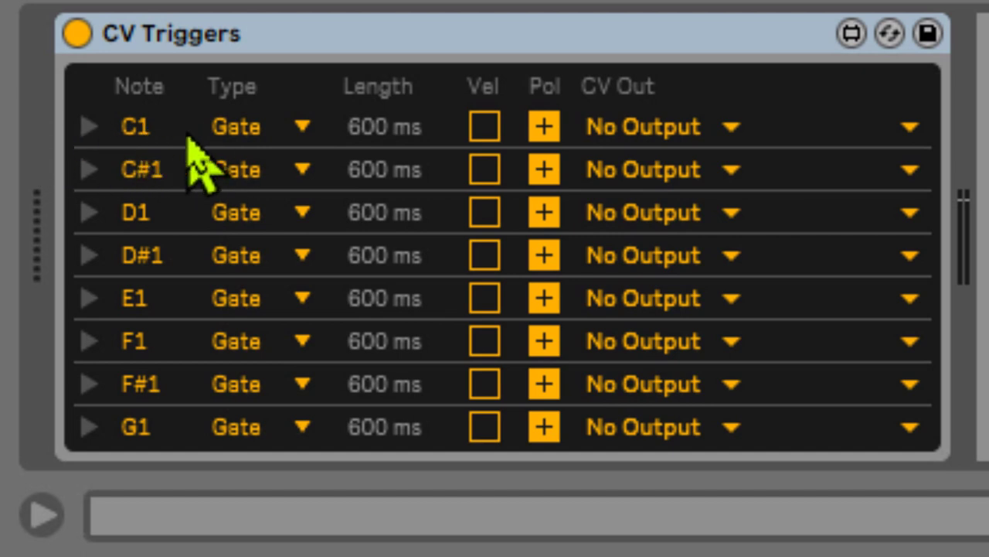
mouse_move(116, 154)
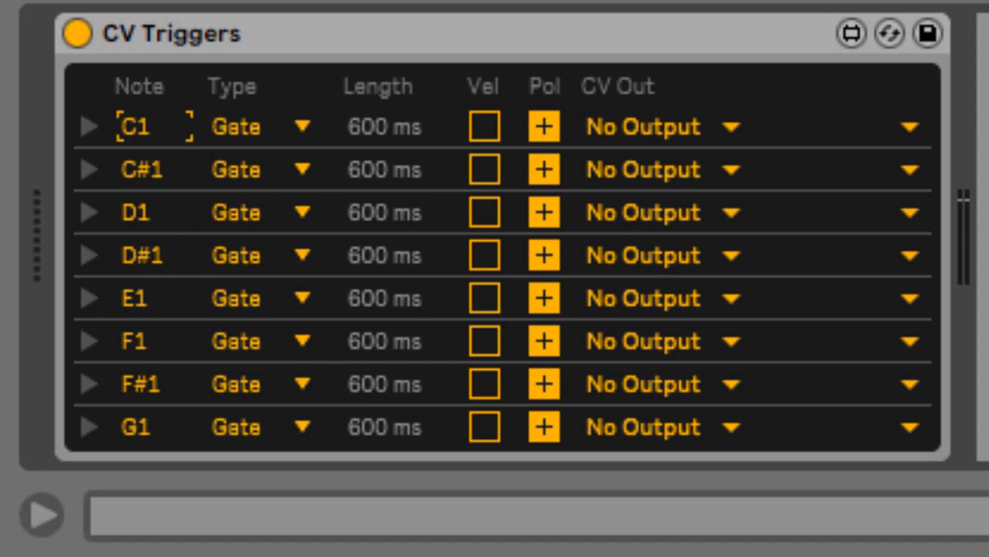
mouse_move(185, 147)
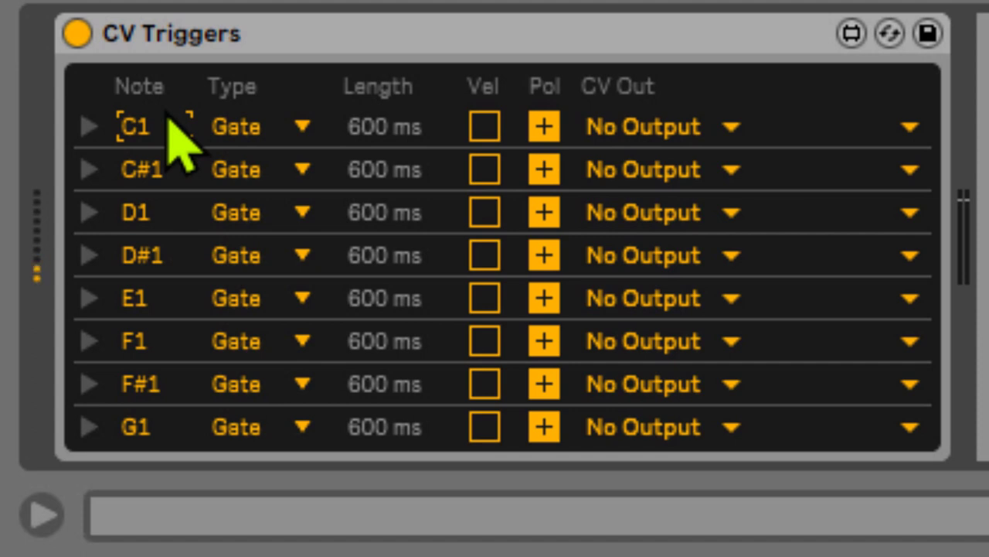
mouse_move(275, 162)
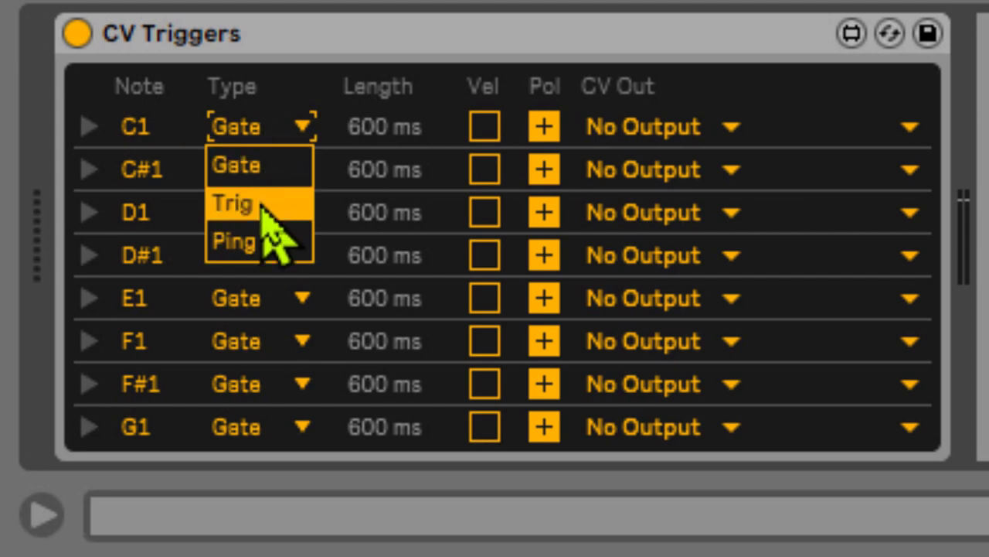
mouse_move(378, 147)
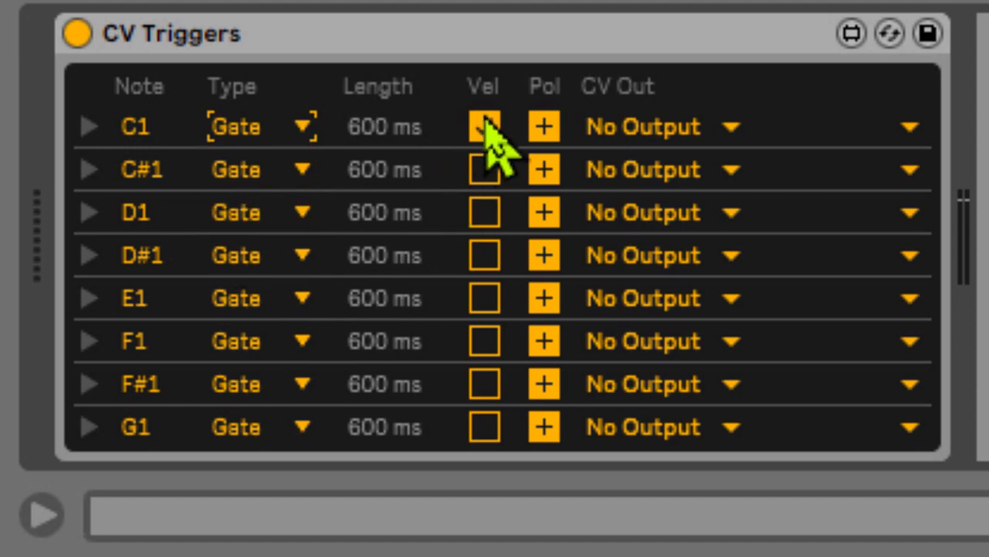
Enable Vel on the C1 row and show its CV Out choices
left_click(484, 126)
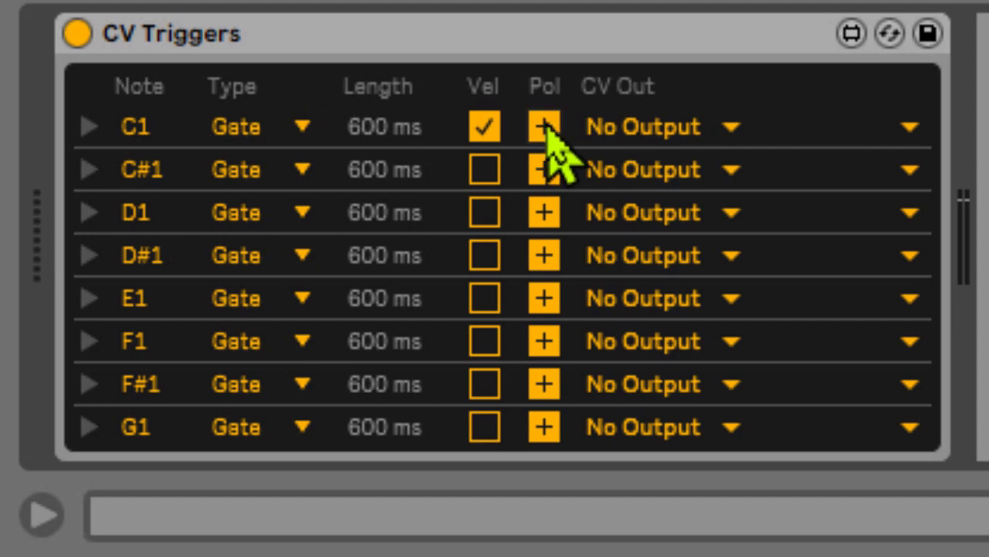
mouse_move(711, 127)
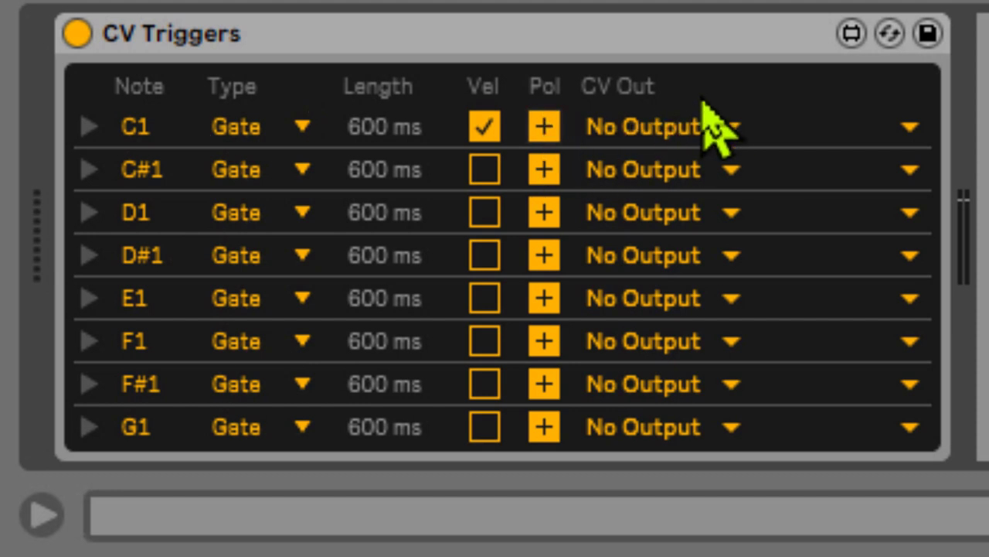
mouse_move(743, 154)
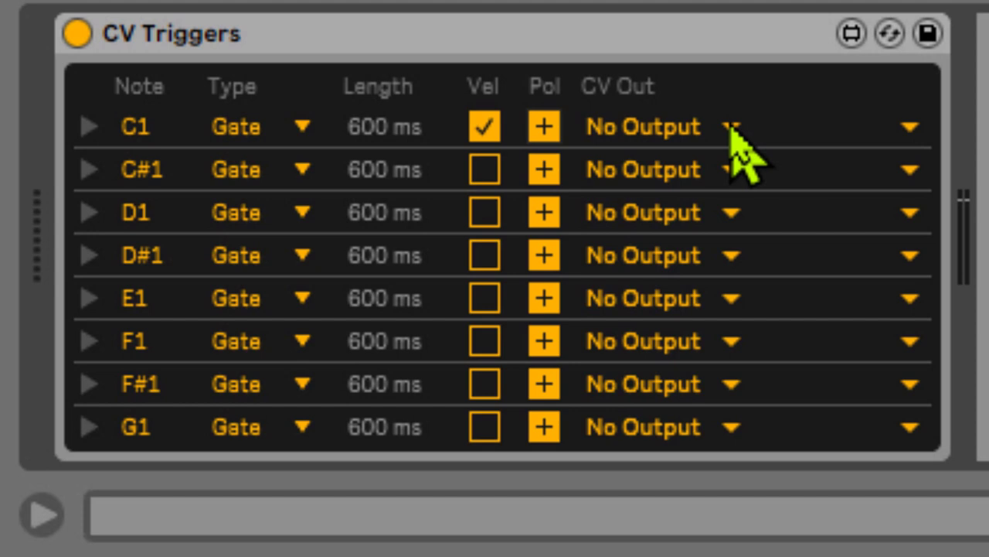
mouse_move(681, 162)
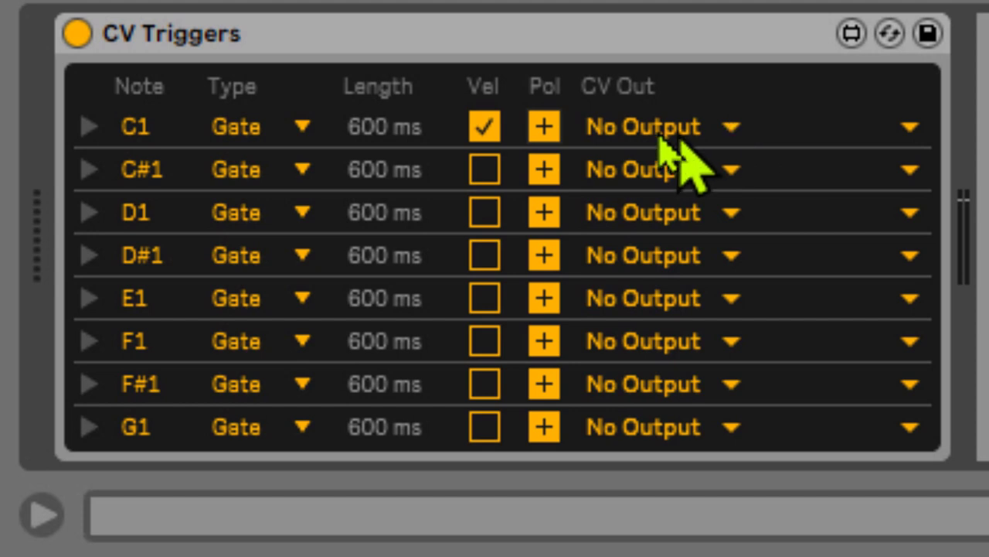
left_click(731, 127)
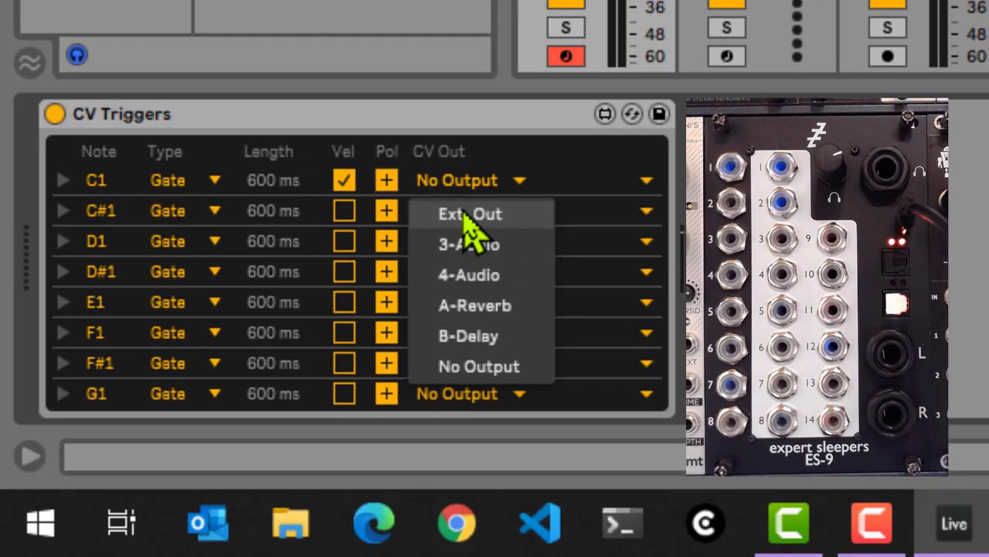
Send the C1 row to Ext. Out channel 9
left_click(469, 213)
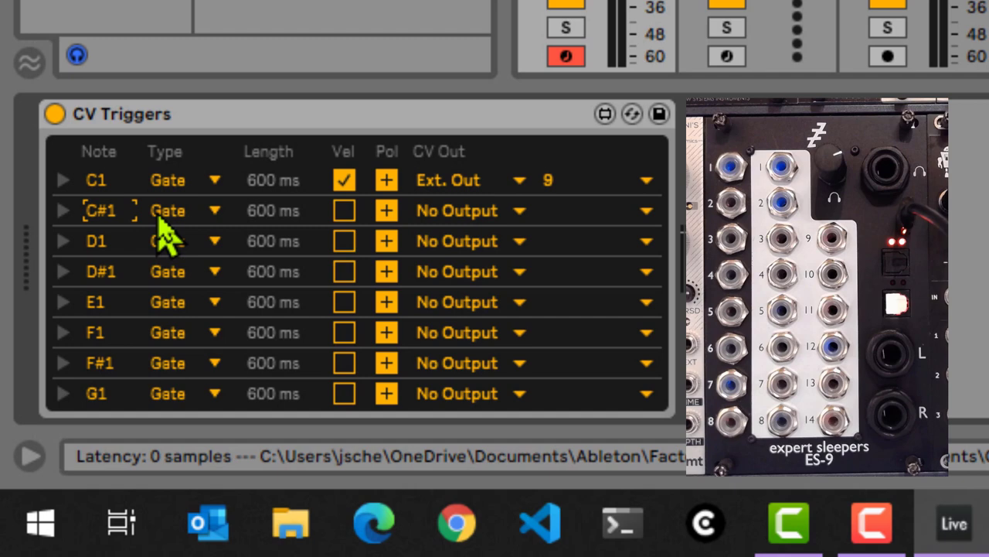
mouse_move(208, 220)
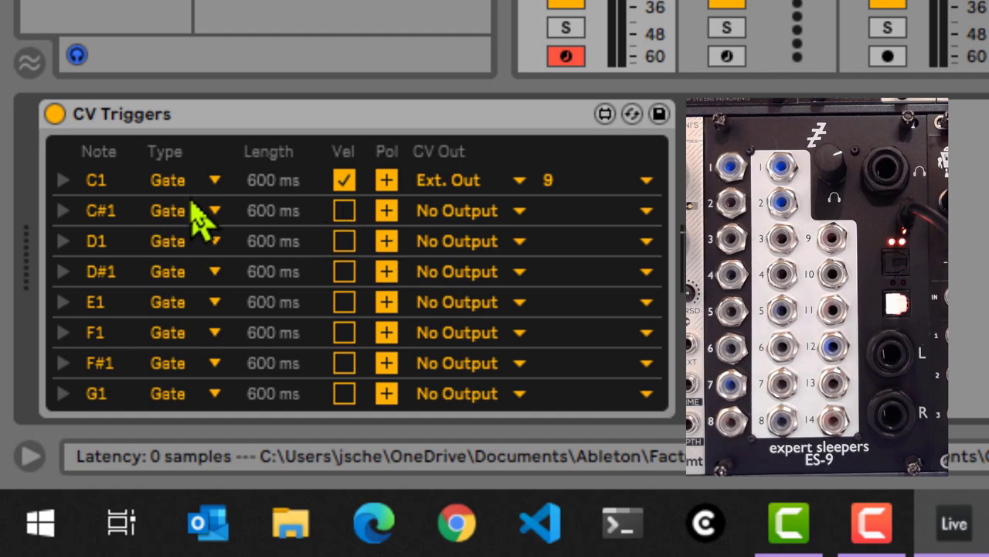
Make C#1 a Trig type and route it to Ext. Out channel 10
left_click(184, 211)
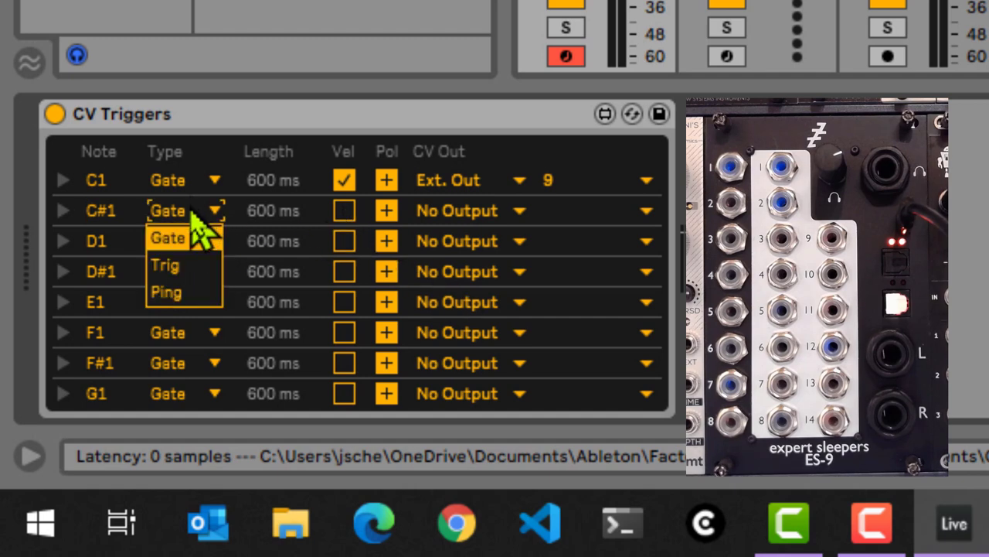
left_click(165, 264)
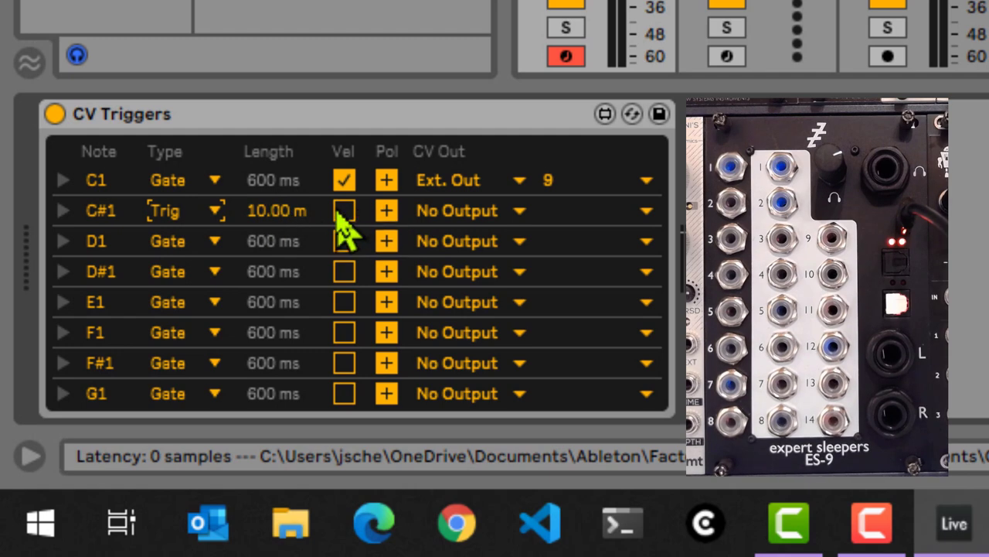
left_click(456, 211)
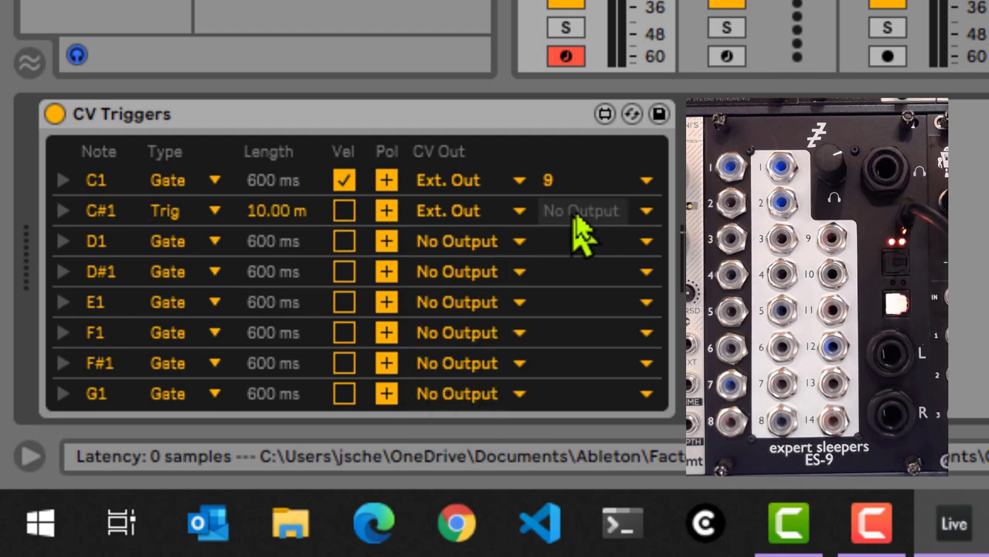
left_click(580, 210)
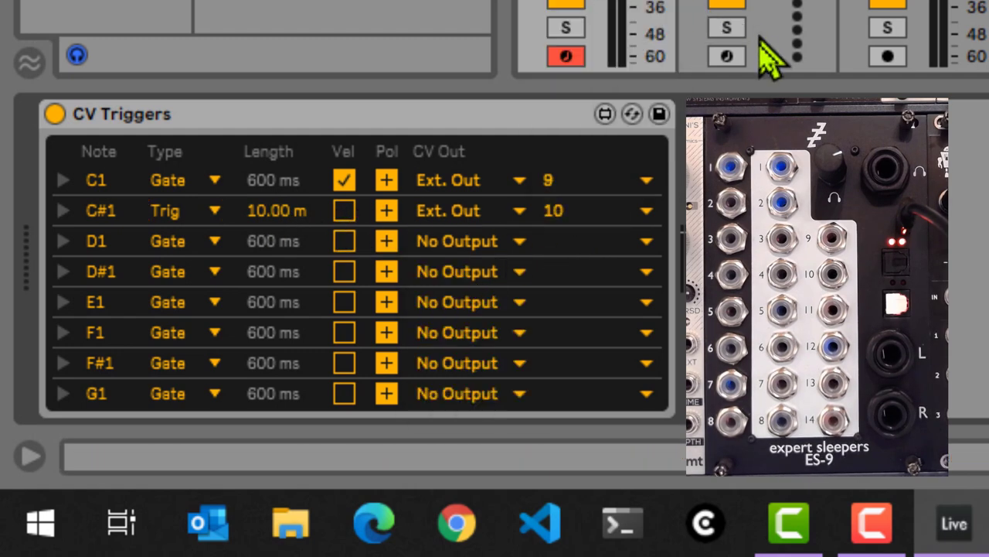
mouse_move(761, 57)
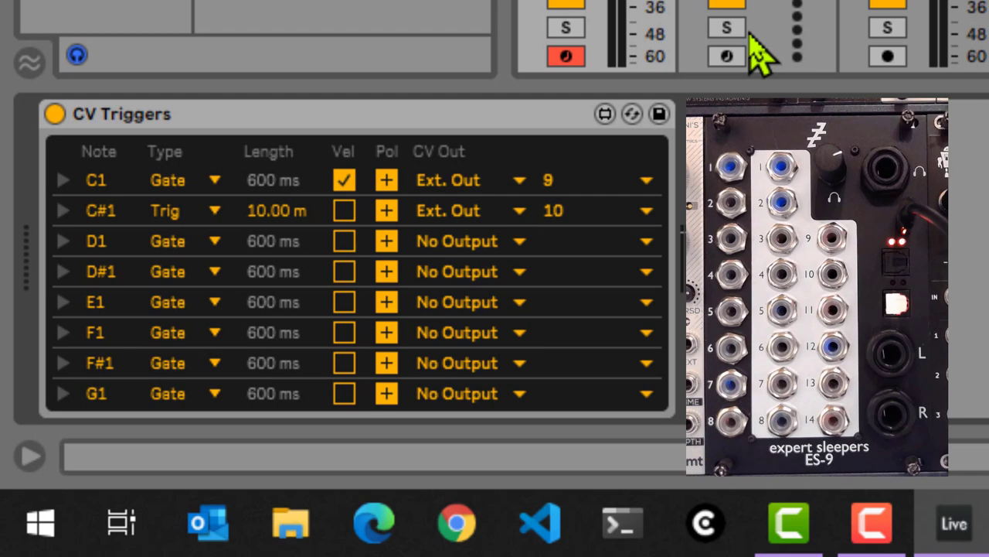
left_click(62, 211)
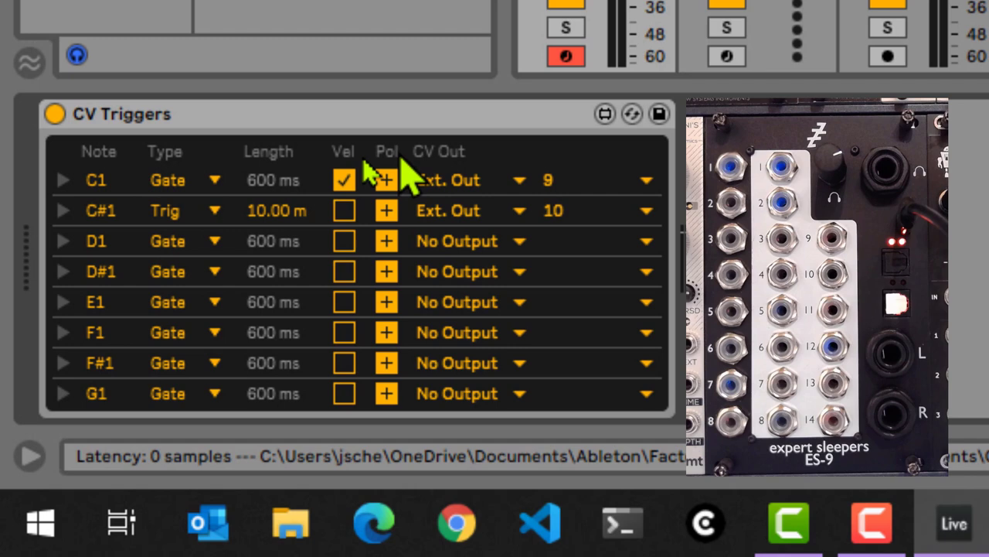
mouse_move(255, 199)
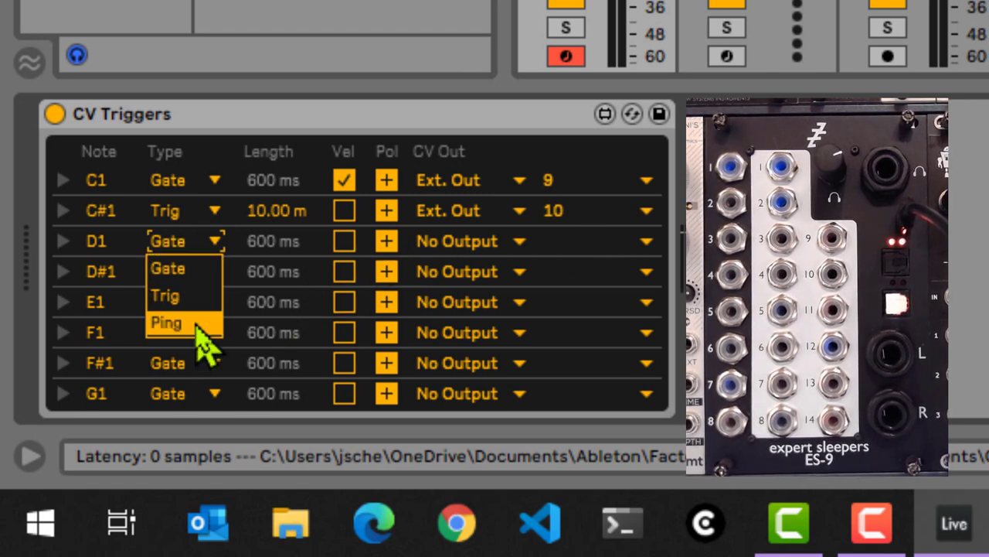
Set D1 to Ping and route it to Ext. Out channel 11
left_click(166, 322)
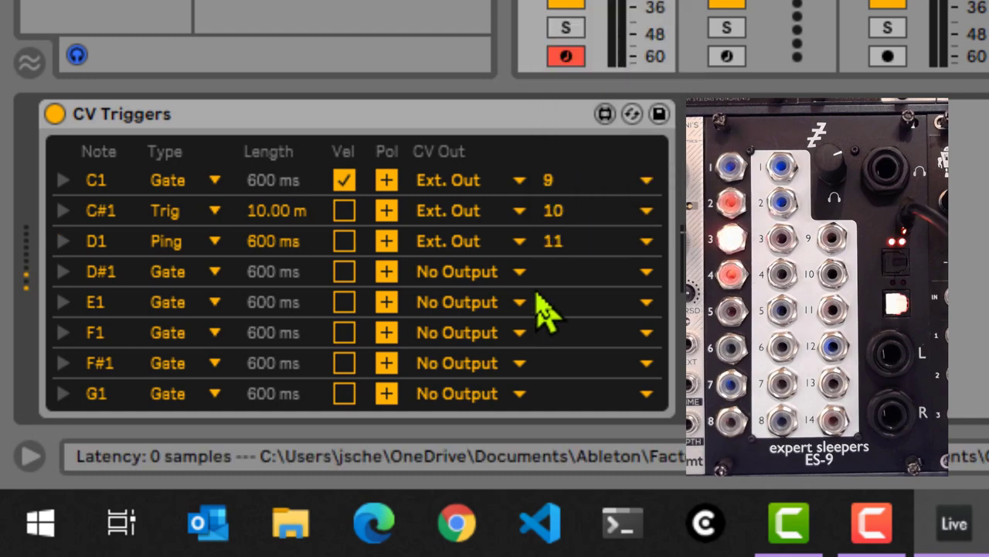
mouse_move(541, 278)
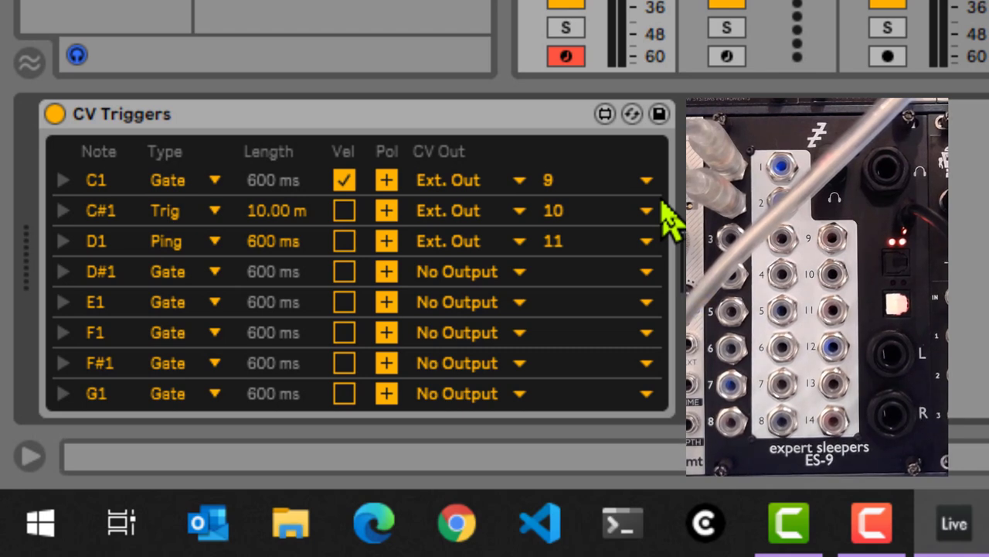
mouse_move(672, 225)
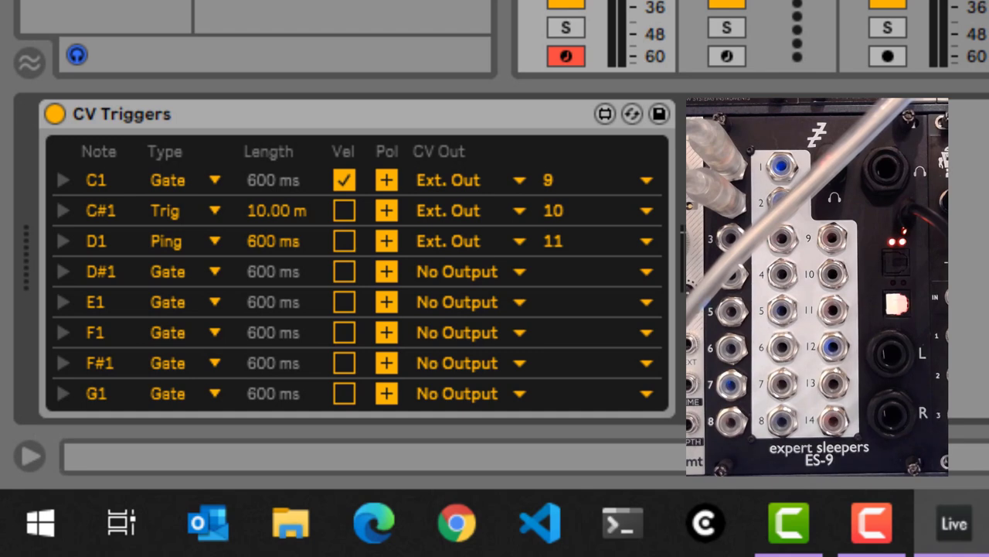
mouse_move(248, 209)
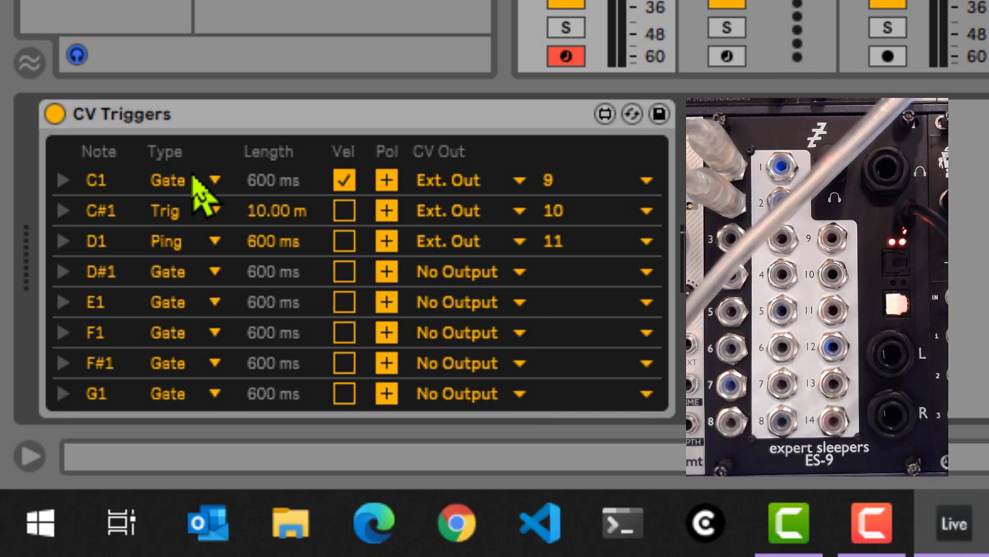
mouse_move(185, 225)
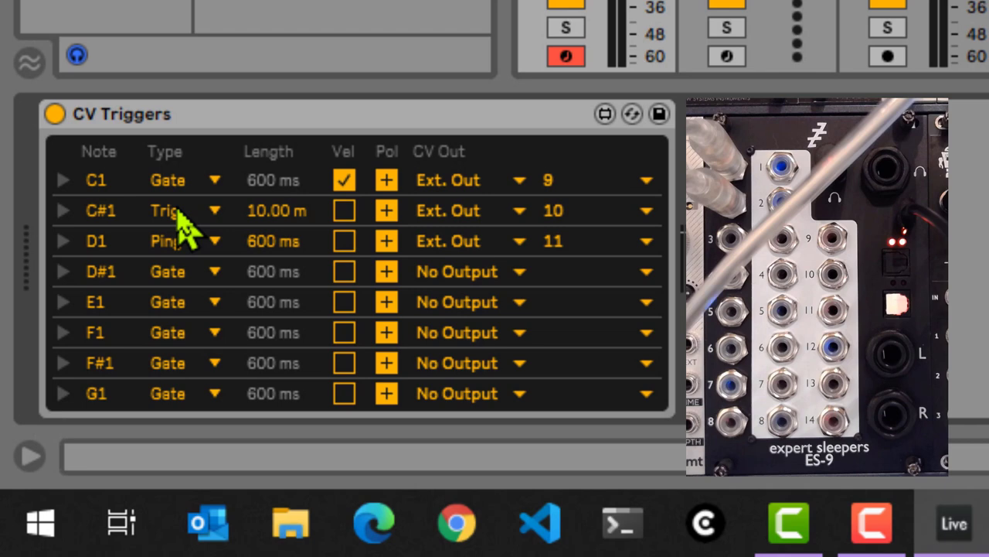
left_click(64, 210)
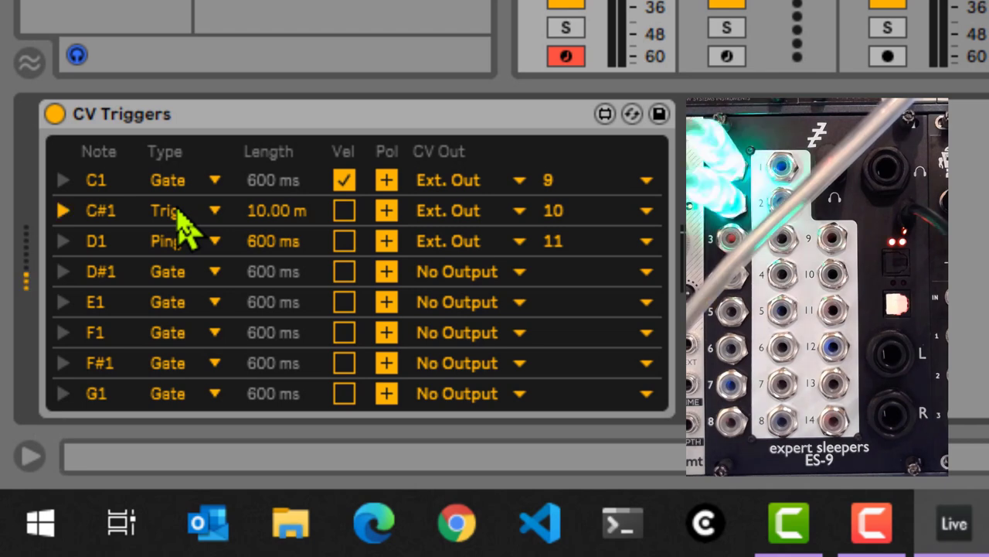